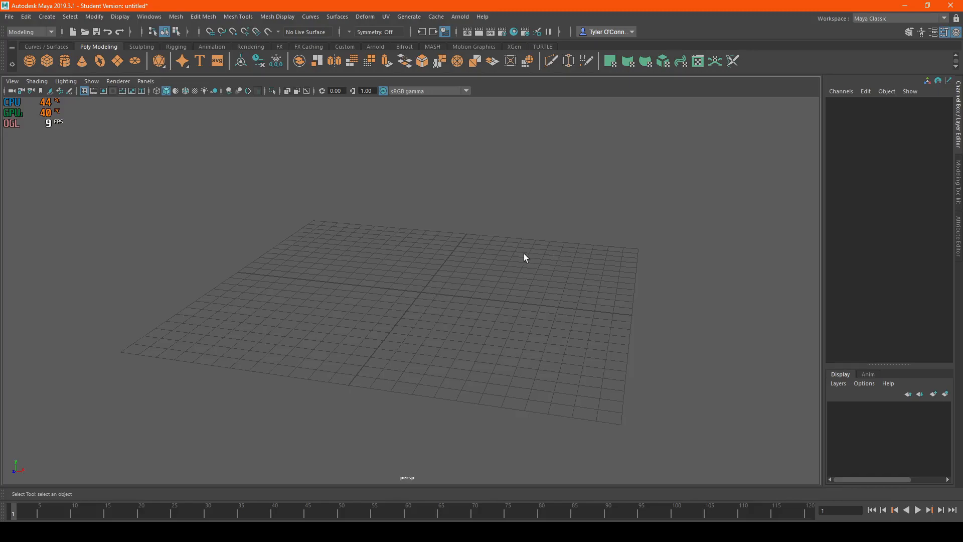
Orbit and tilt the perspective view around the grid before switching views
left_click_drag(525, 258, 430, 237)
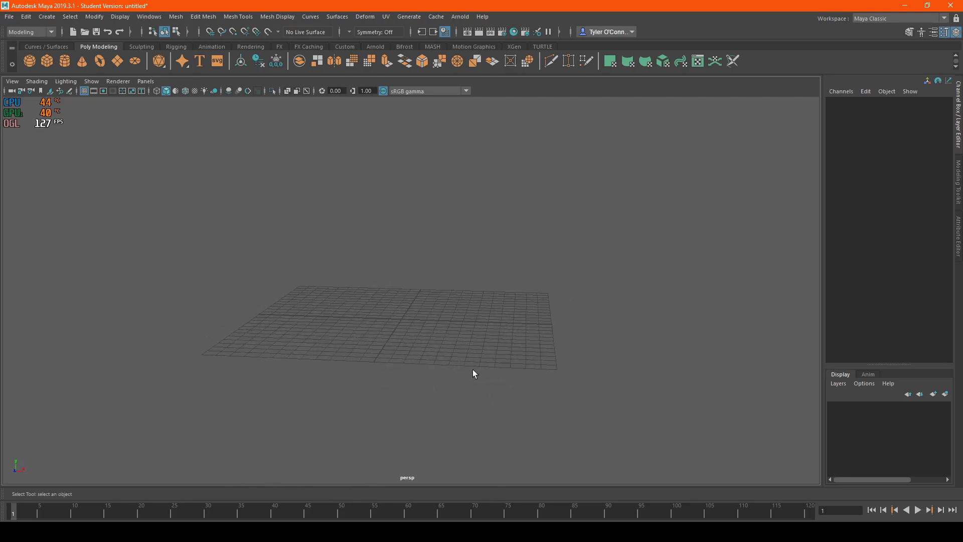
left_click_drag(472, 374, 444, 268)
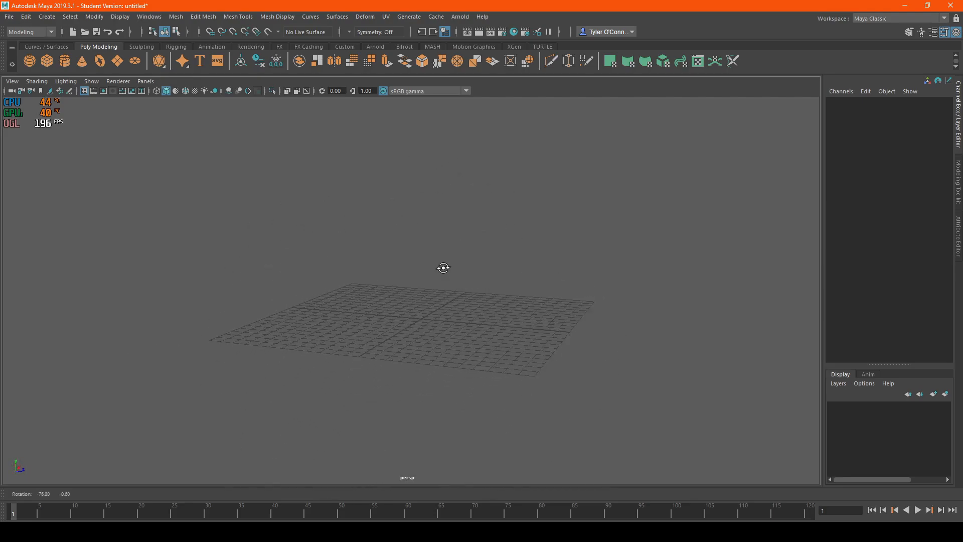
left_click_drag(444, 267, 444, 286)
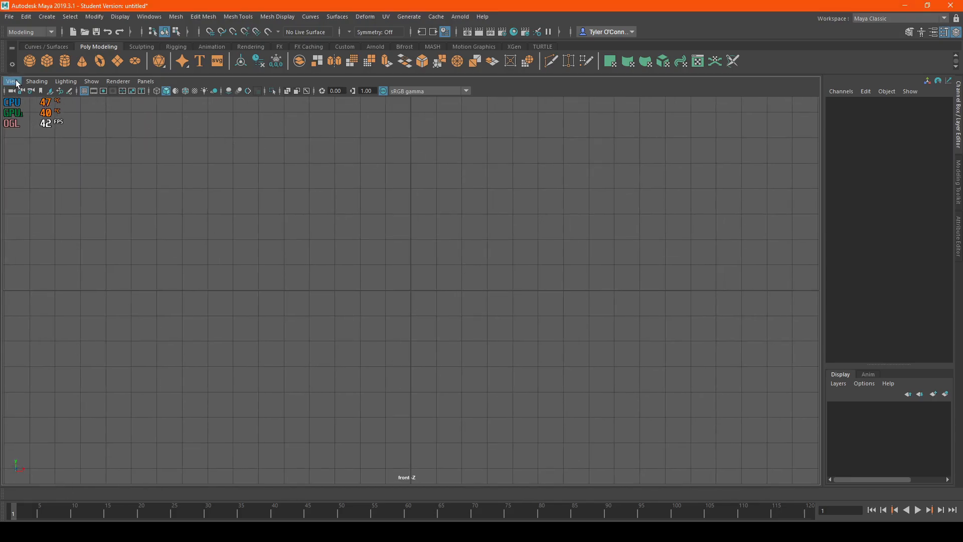
Start Import Movie as an image plane from the viewport View menu
left_click(11, 81)
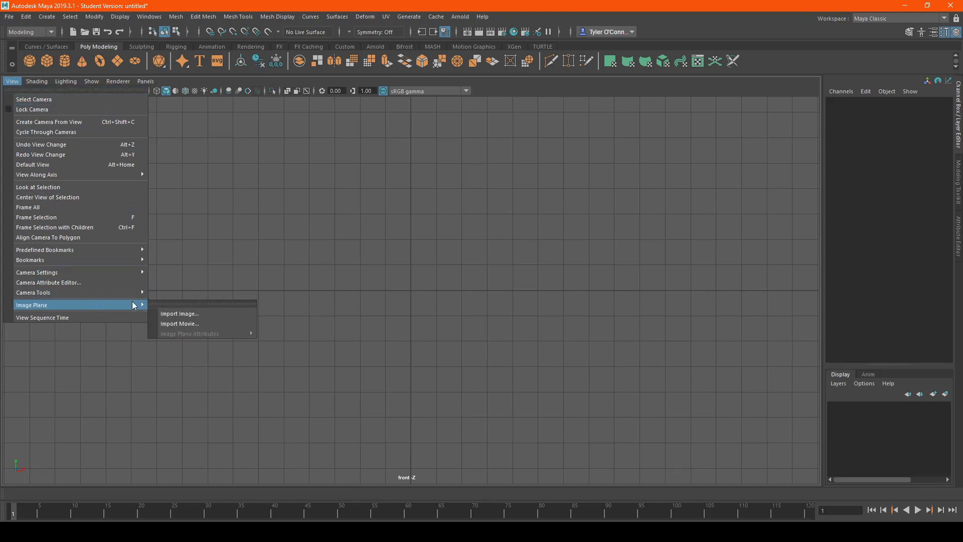
left_click(179, 324)
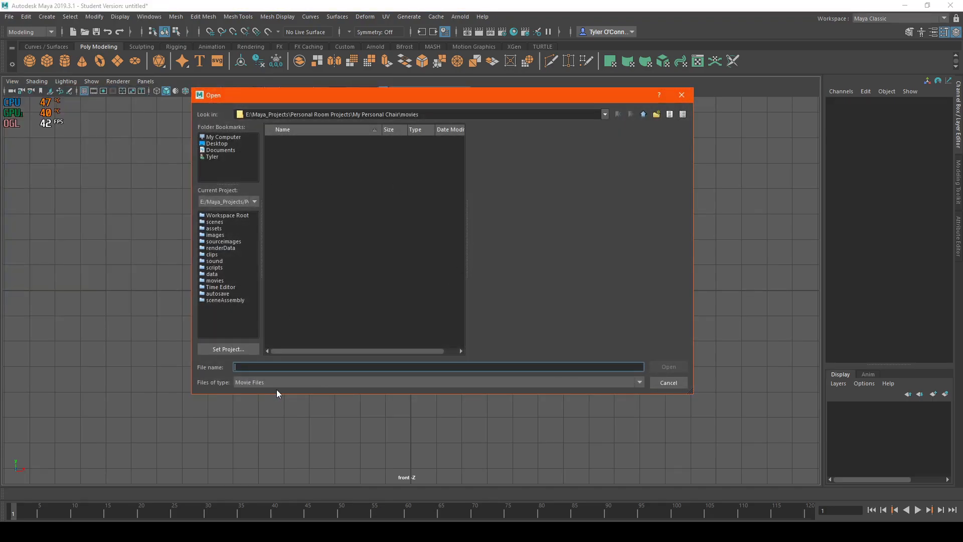
Browse to the F: drive and show All Files in the file browser
left_click(223, 138)
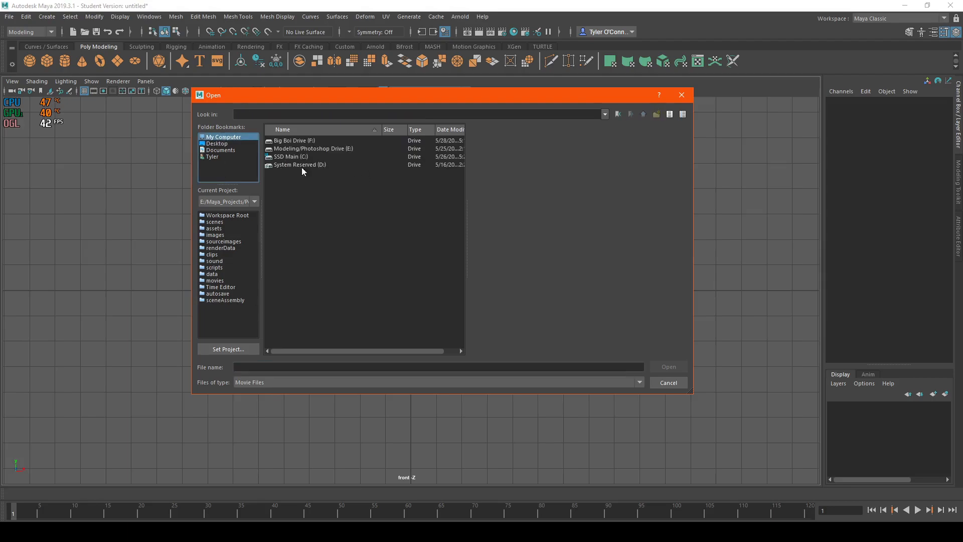
double_click(292, 140)
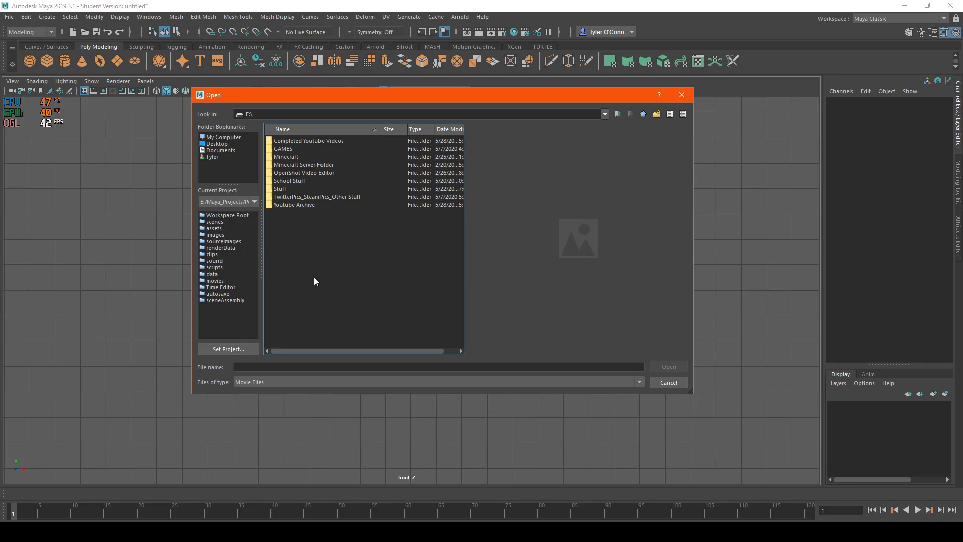
left_click(639, 382)
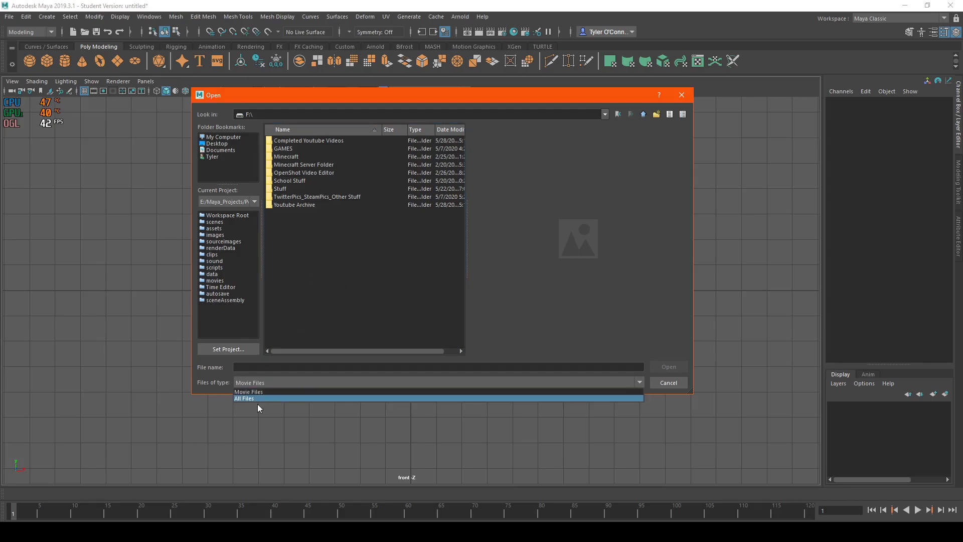
left_click(244, 398)
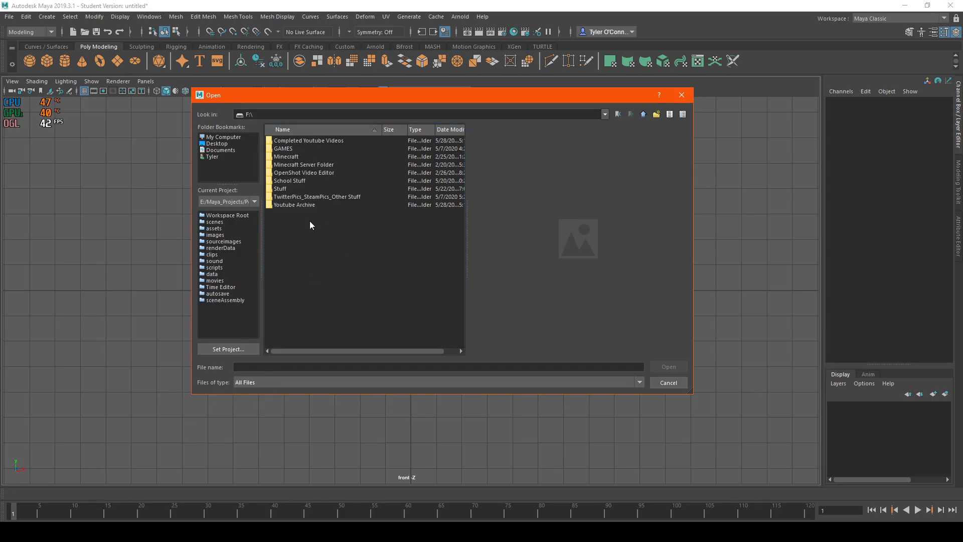
Import a tutorial video from the Youtube Archive 2020 folder as an image plane
double_click(294, 205)
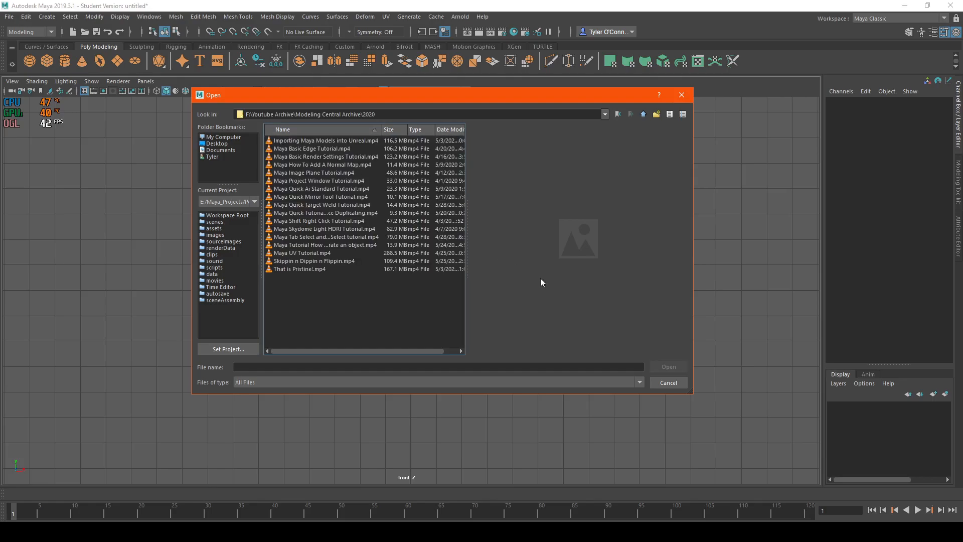
left_click(668, 383)
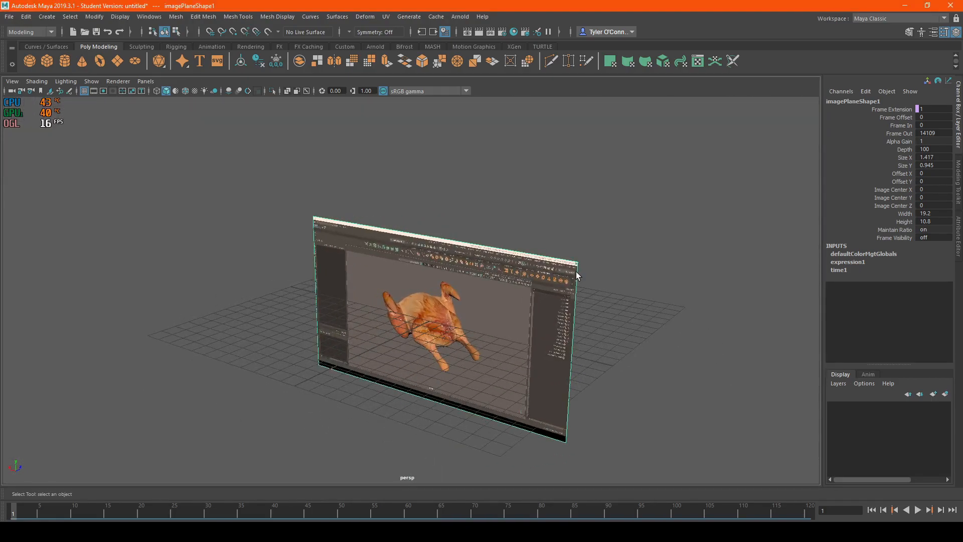
Orbit the perspective view to inspect the playing video image plane on the grid
left_click_drag(553, 277, 231, 274)
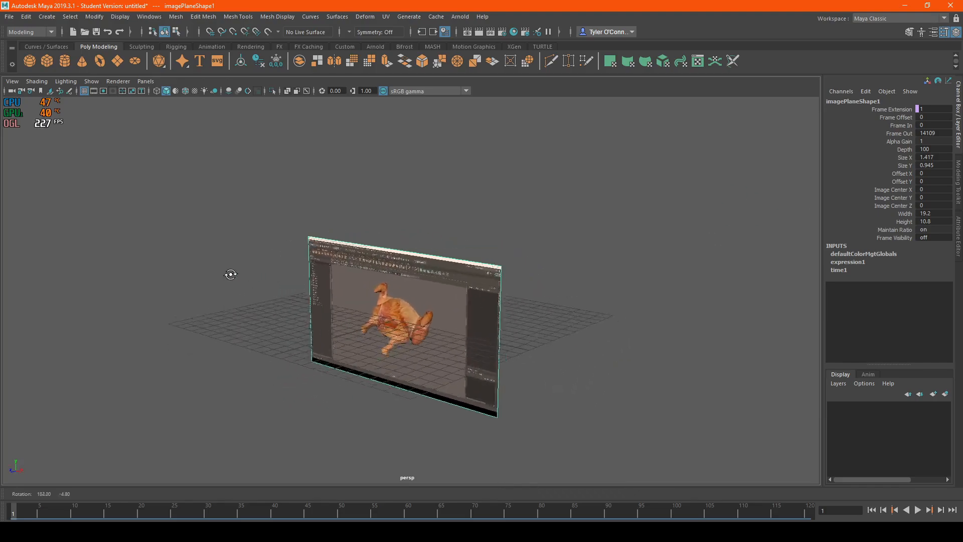